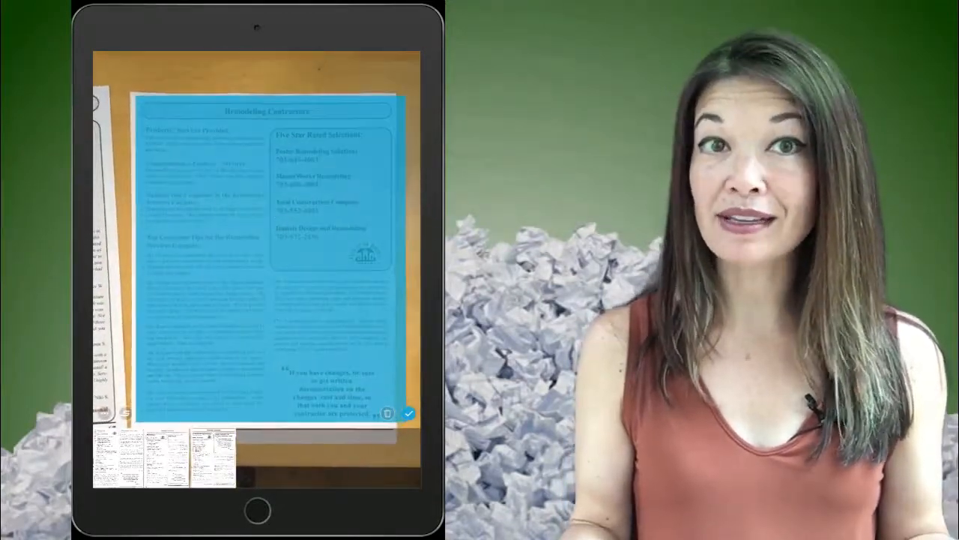
Review the five scanned pages, confirm the title 'Scannable Document', and save to Evernote's Writing notebook.
left_click(408, 413)
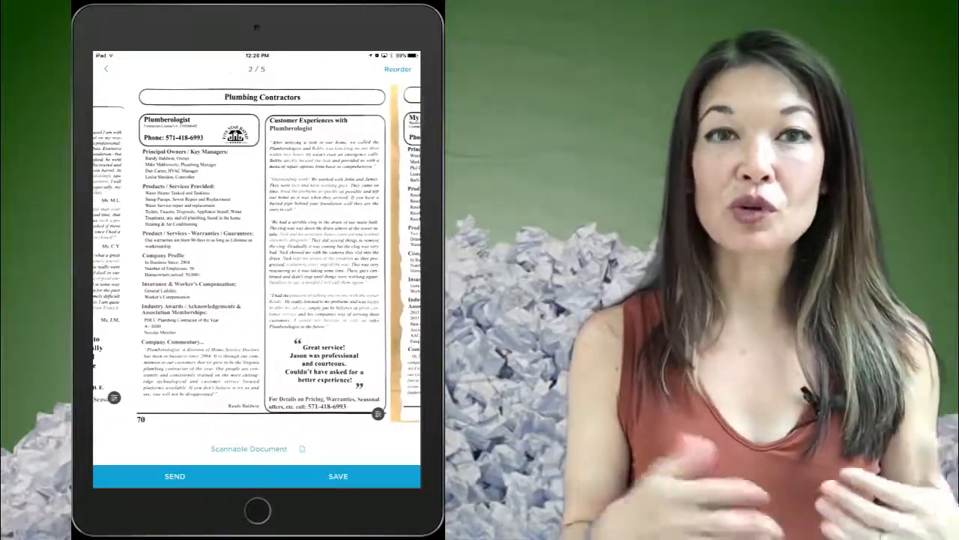
scroll("left", 3)
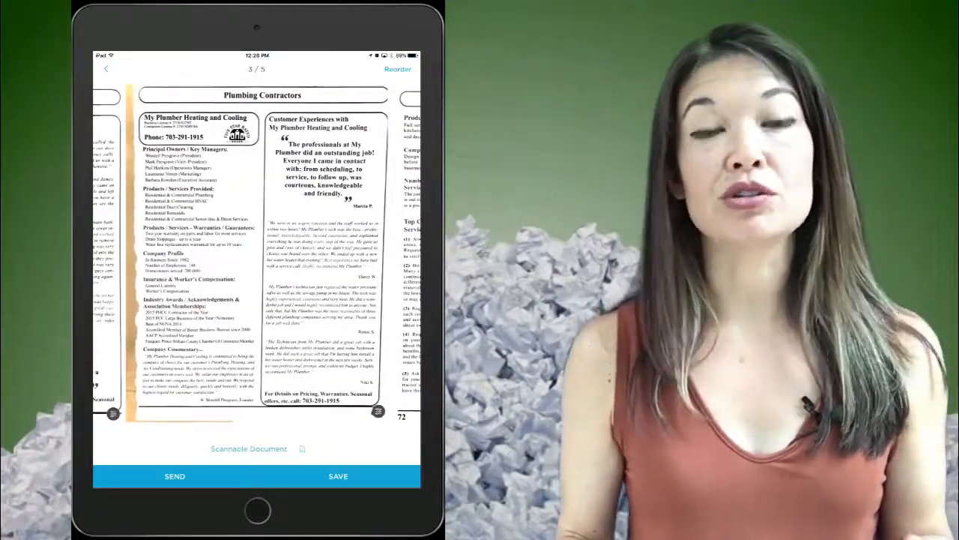
left_click(248, 448)
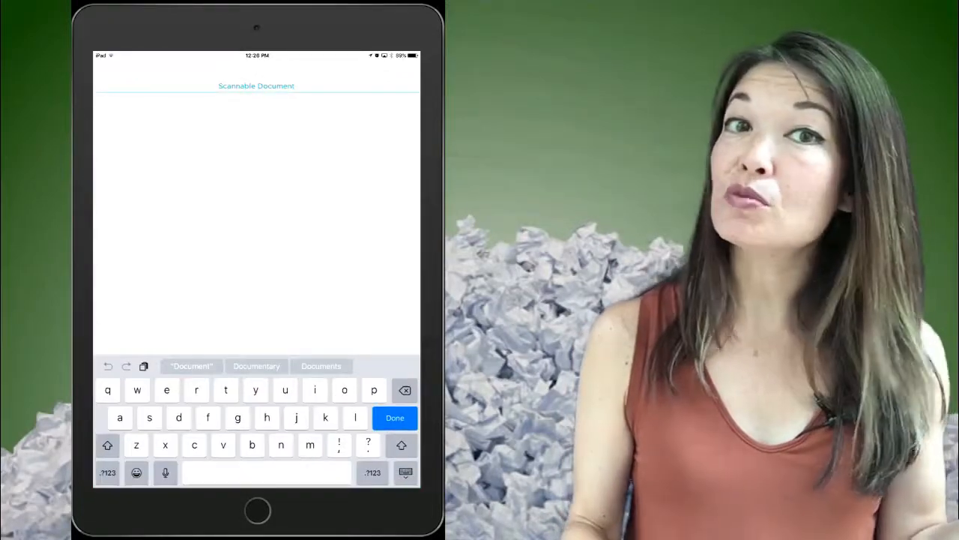
left_click(395, 417)
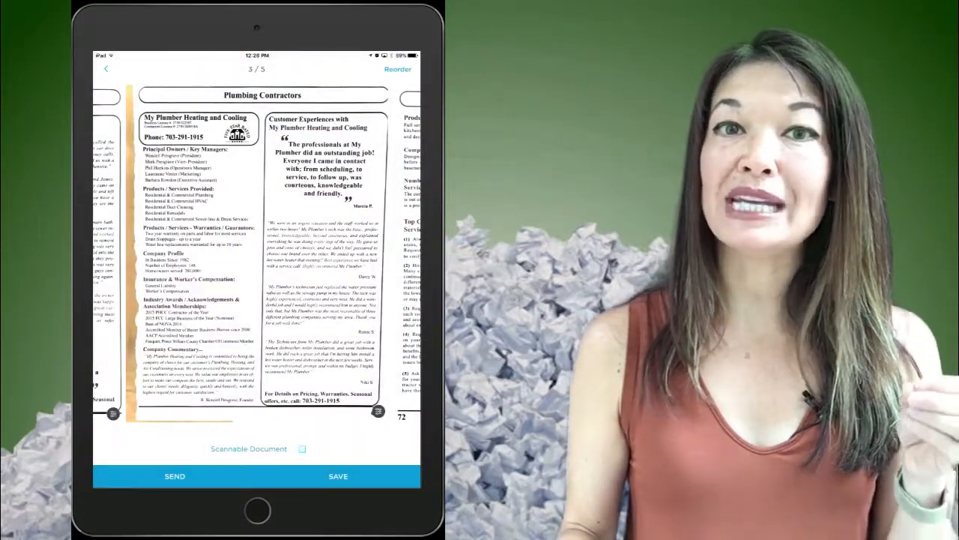
left_click(338, 476)
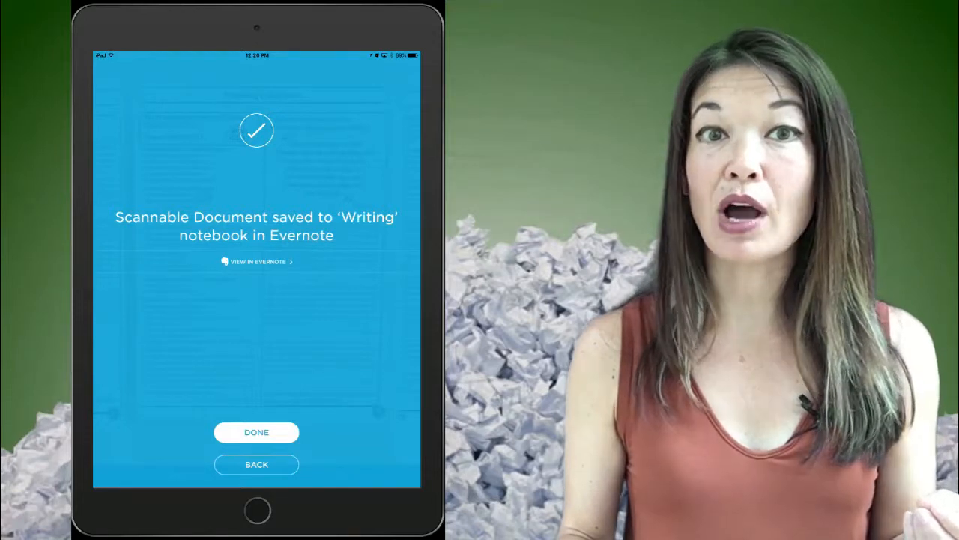
Dismiss the Evernote save confirmation and go back to the scanner camera.
left_click(257, 261)
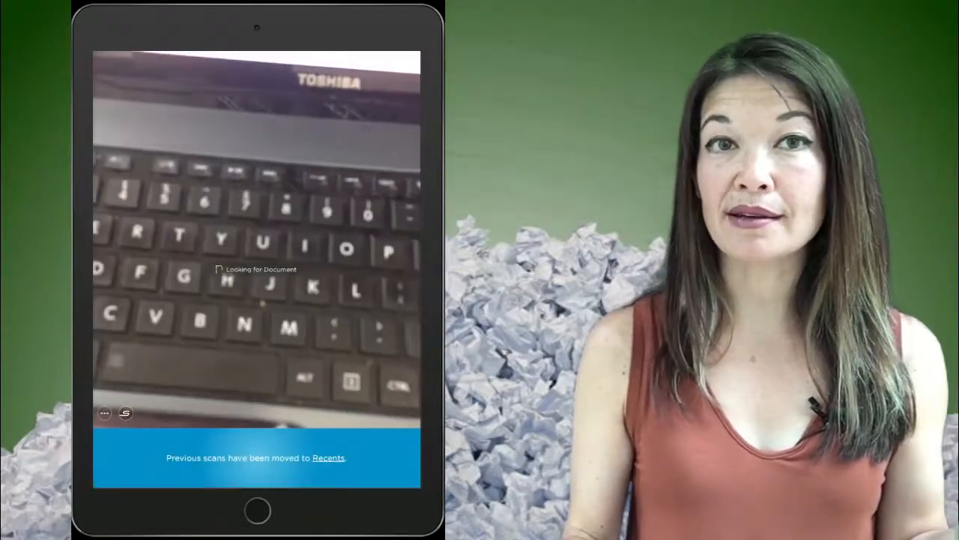
left_click(105, 413)
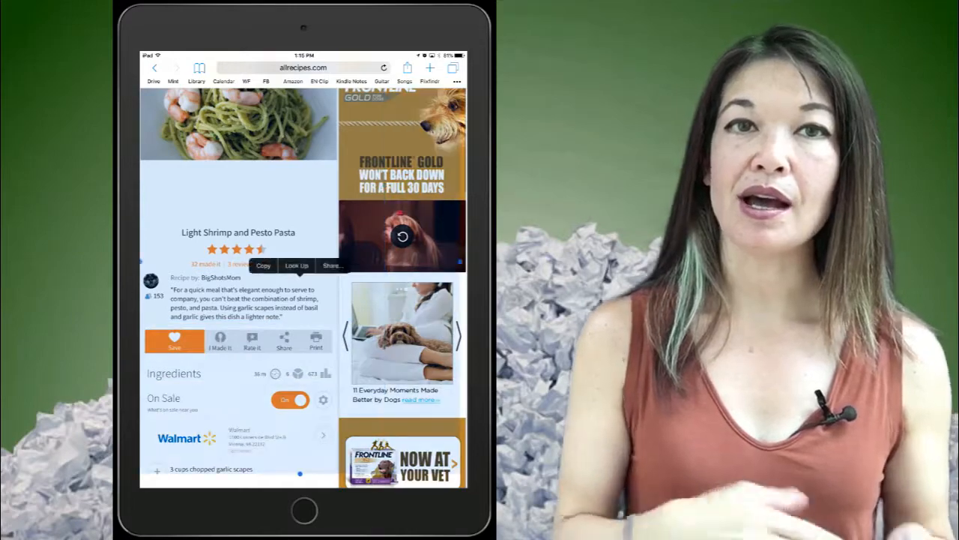
Scroll down the recipe page through the ingredient list.
scroll("down", 3)
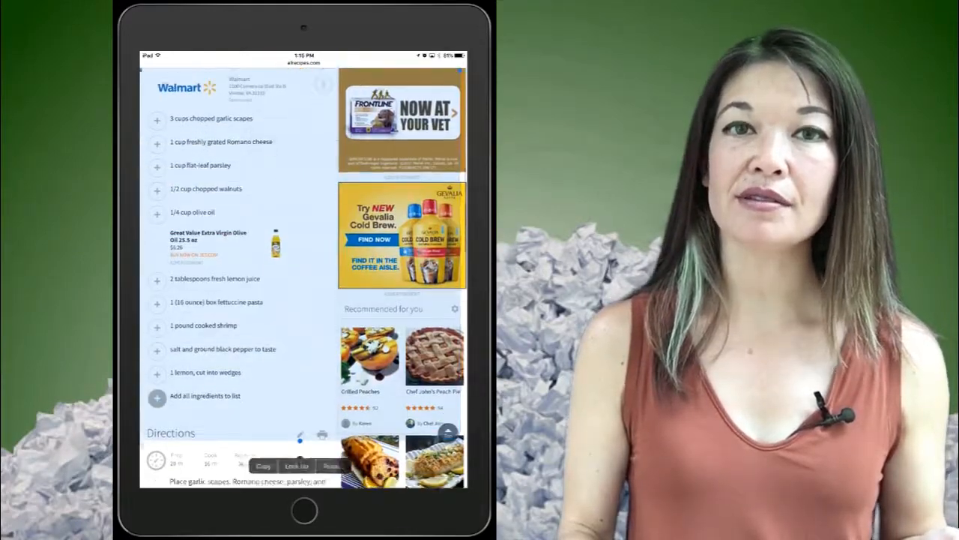
scroll("down", 3)
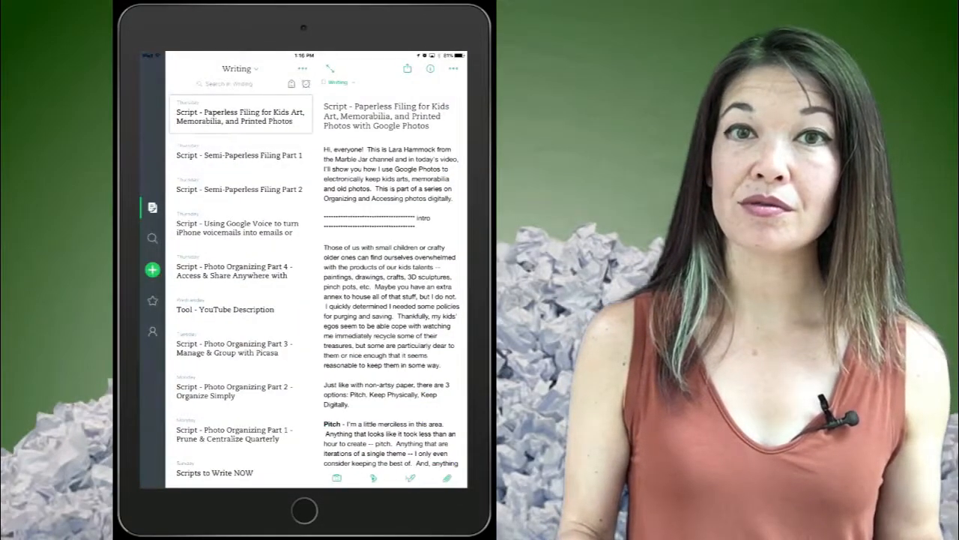
Switch back to the allrecipes.com Light Shrimp and Pesto Pasta page in Safari.
left_click(152, 269)
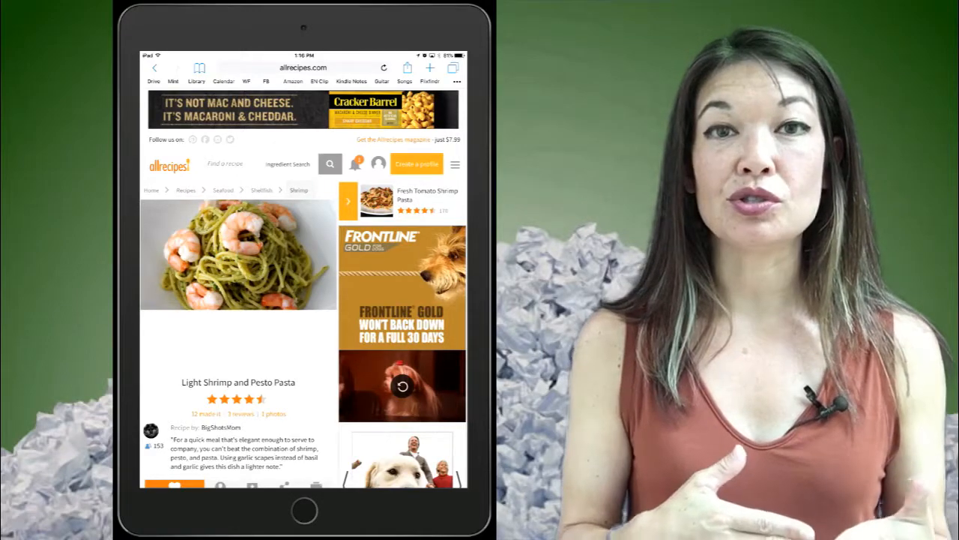
Share the Light Shrimp and Pesto Pasta page to Pocket's My List.
left_click(407, 67)
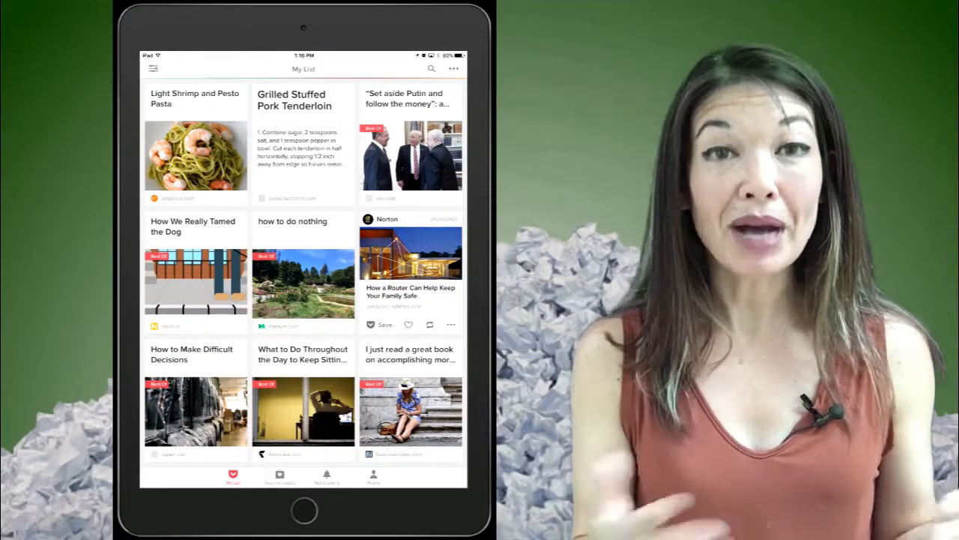
Send the shrimp pasta recipe from Pocket to Evernote with full text included.
left_click(194, 150)
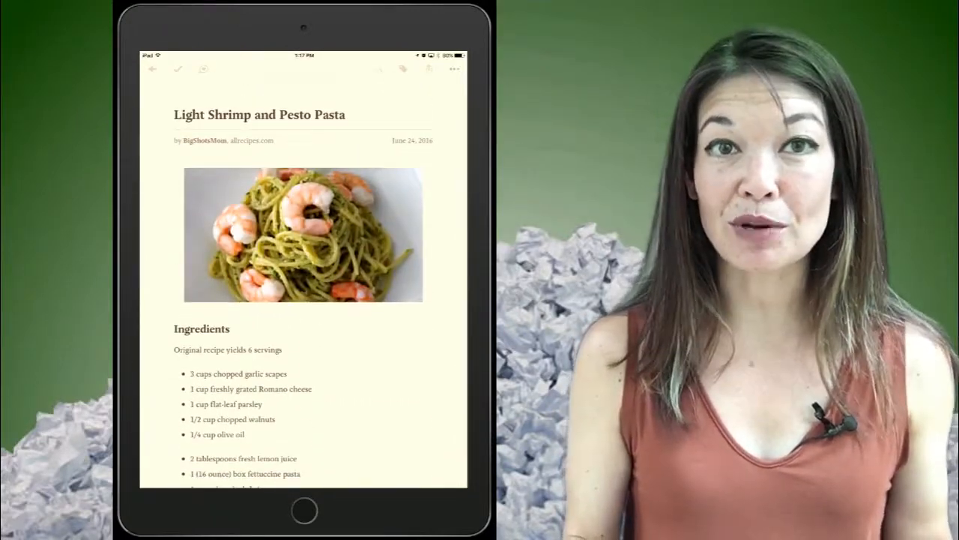
left_click(403, 69)
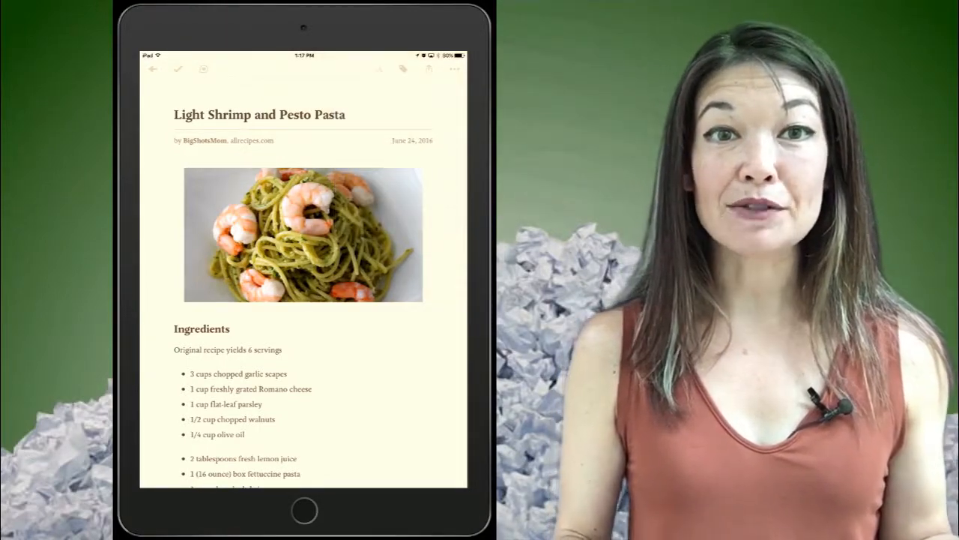
left_click(404, 69)
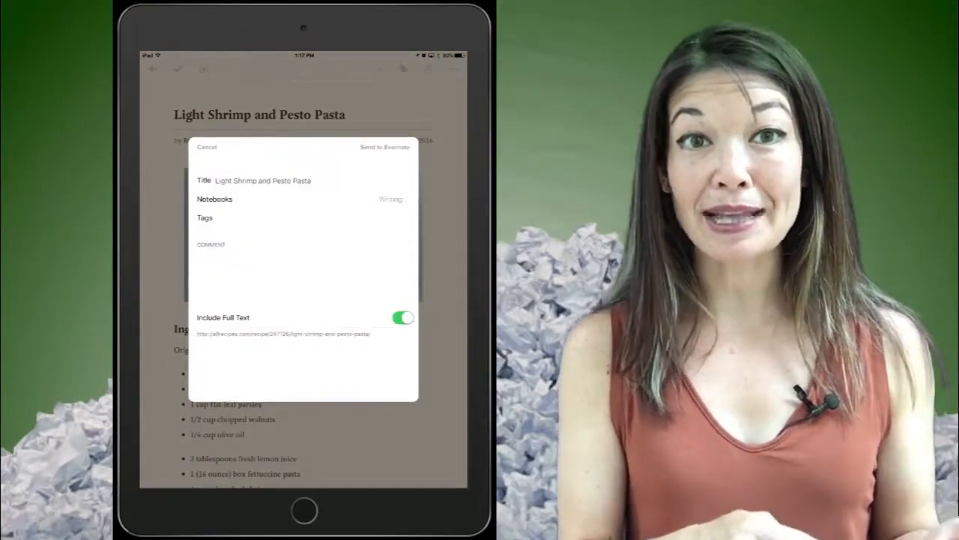
left_click(385, 146)
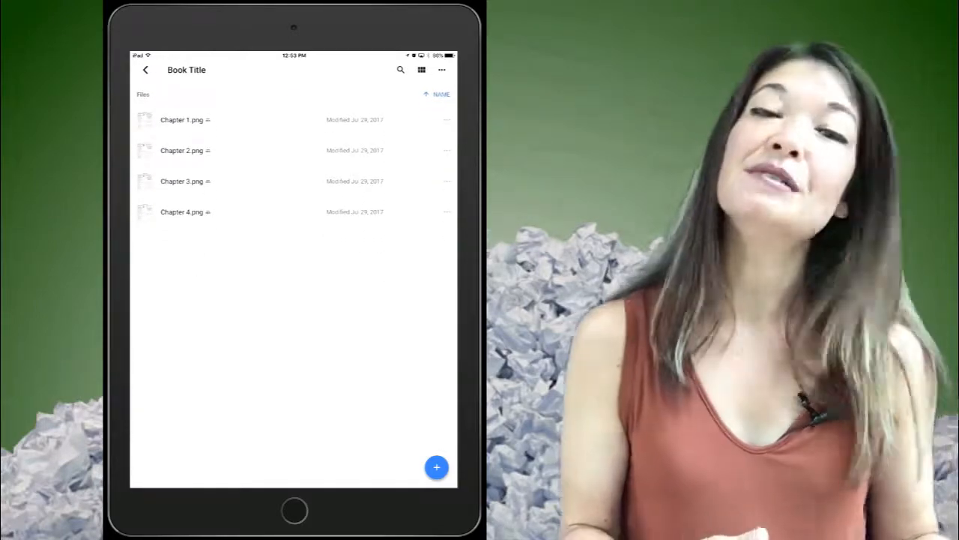
Open the Book Title folder showing Chapter 1–4.png in Google Drive.
left_click(146, 70)
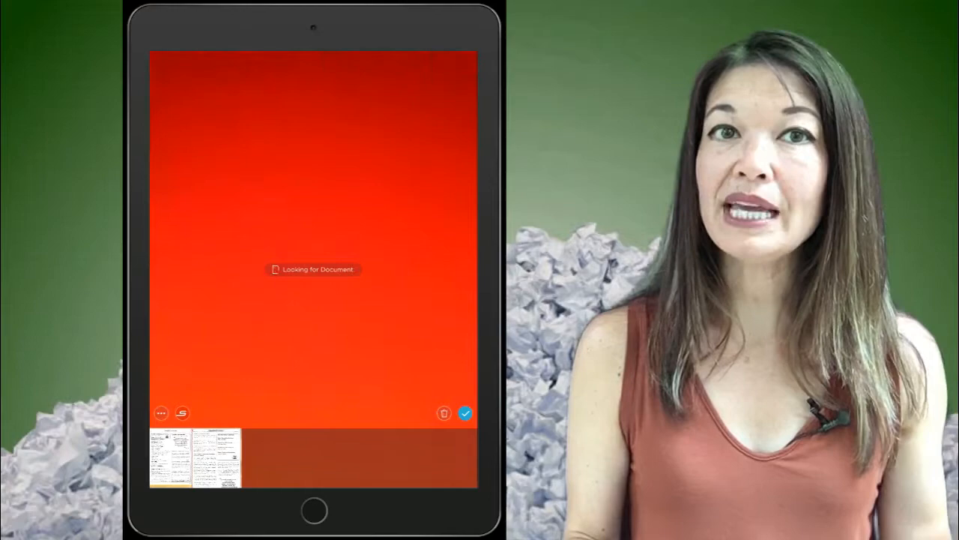
Save the two-page plumbing contractors scan to Evernote and as a PDF to iCloud Drive.
left_click(464, 413)
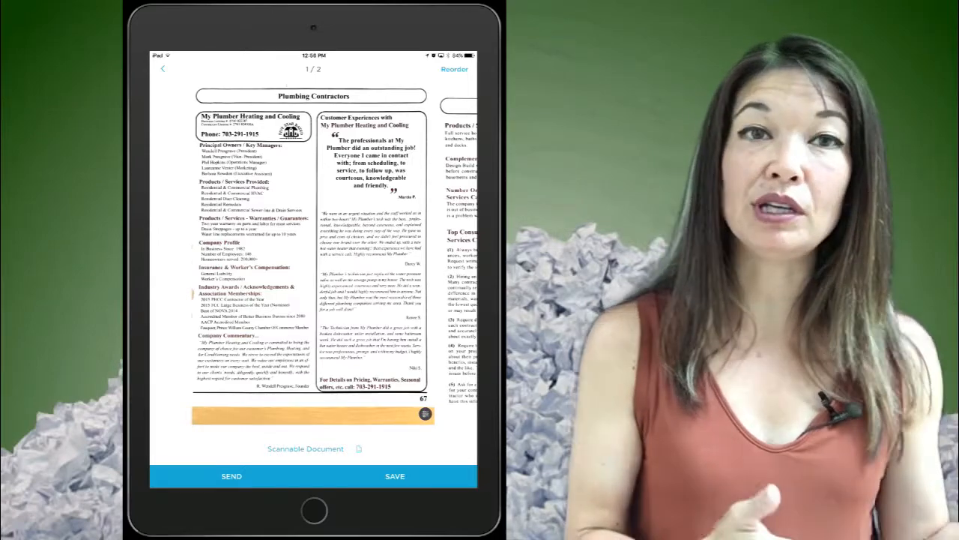
left_click(394, 476)
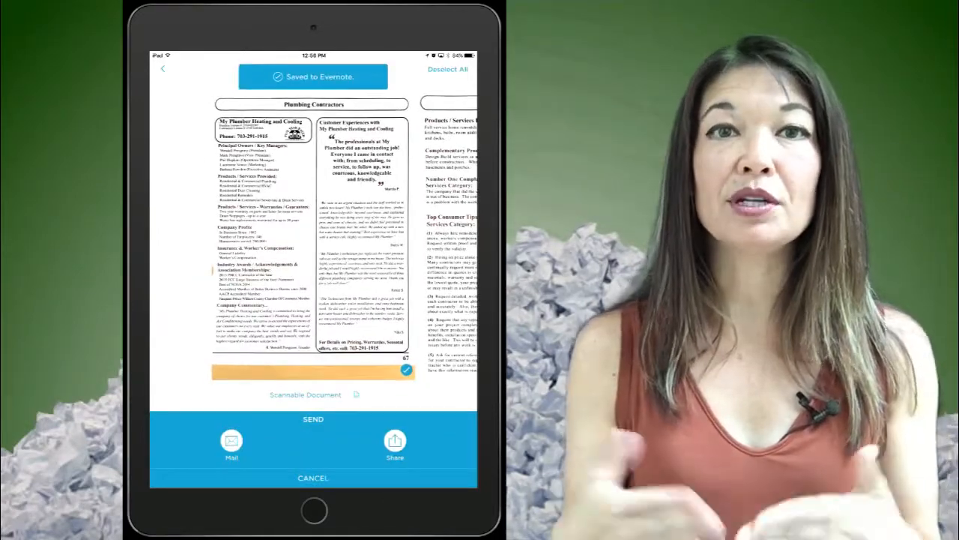
left_click(396, 442)
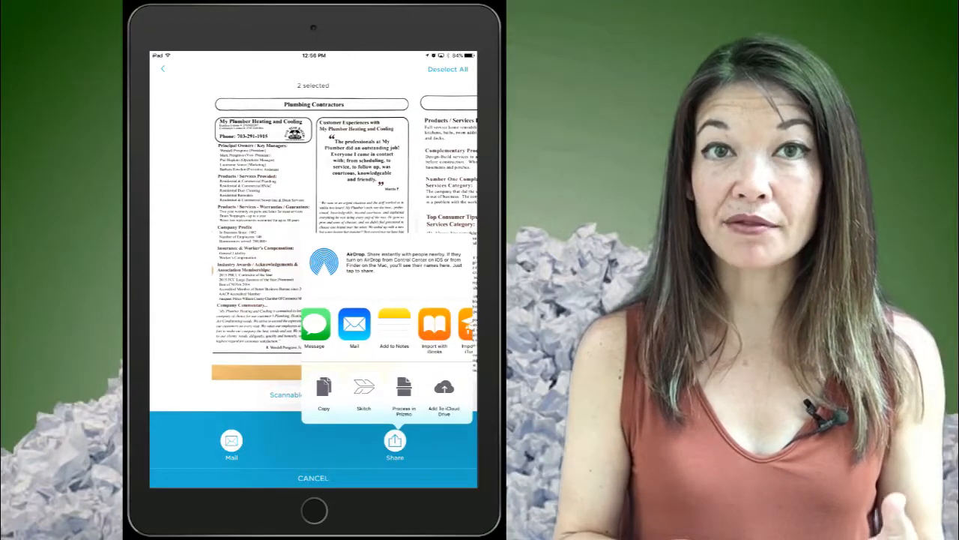
left_click(444, 393)
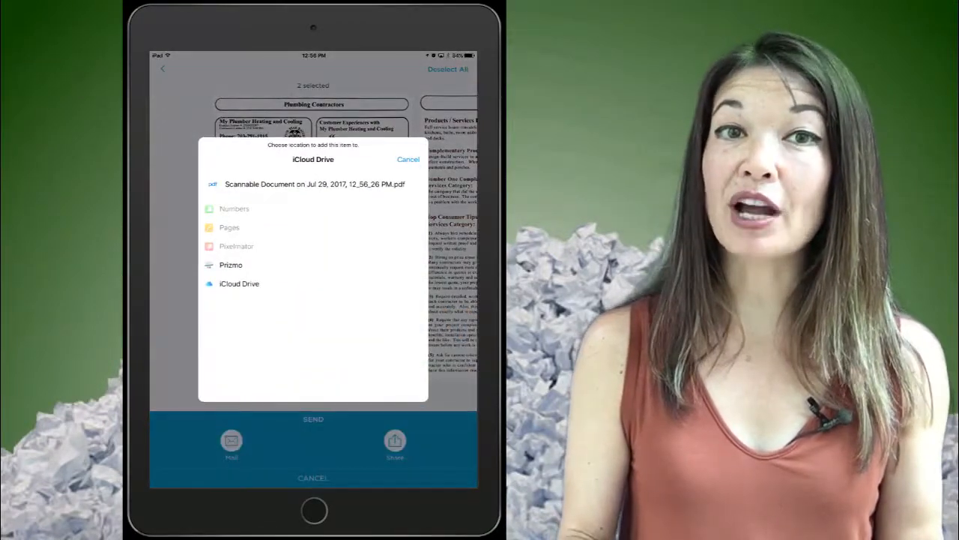
left_click(409, 159)
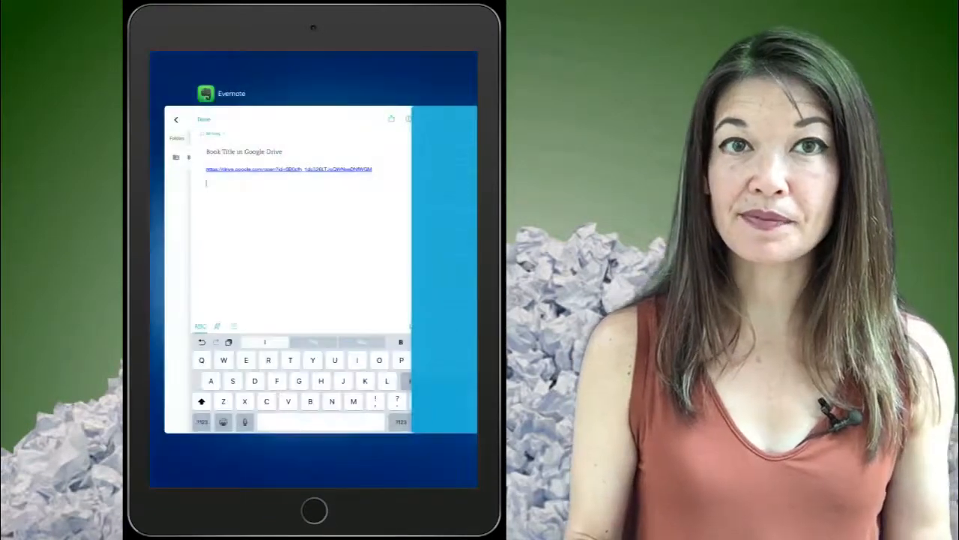
Start an upload to the Marble Jar folder by browsing iCloud Drive for the scans.
left_click(204, 120)
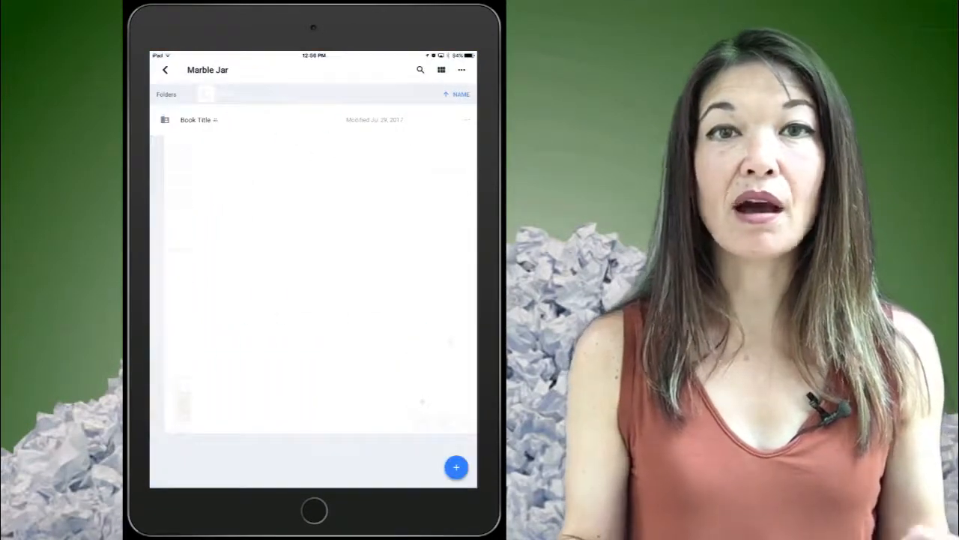
left_click(456, 467)
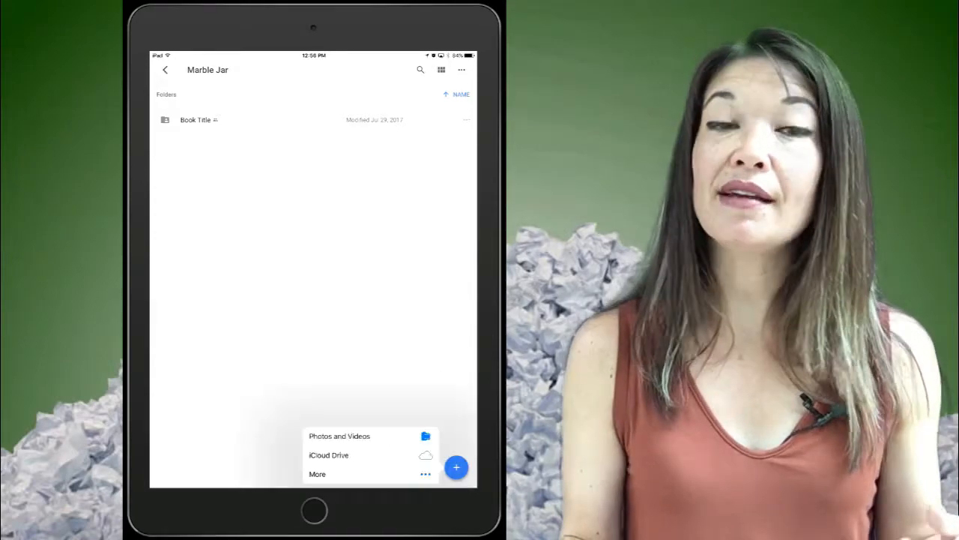
left_click(328, 455)
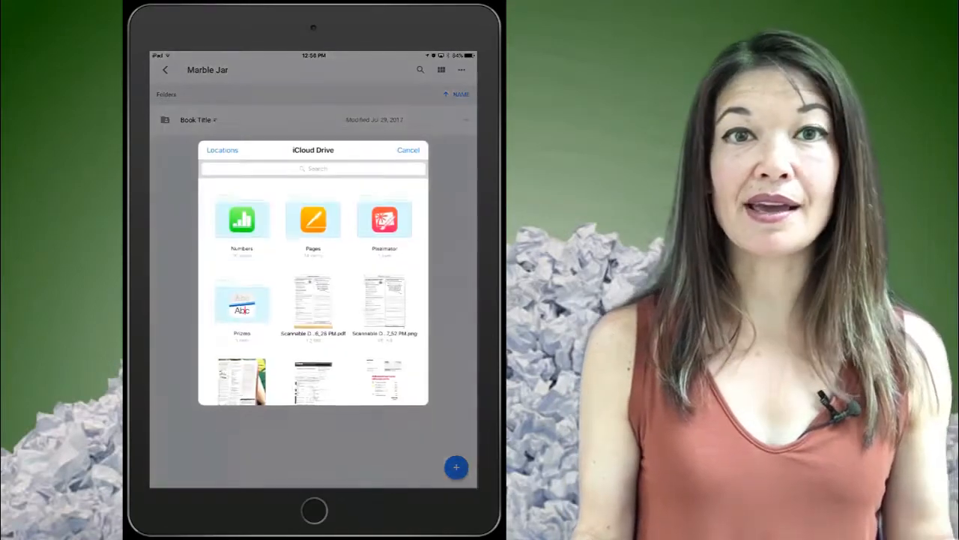